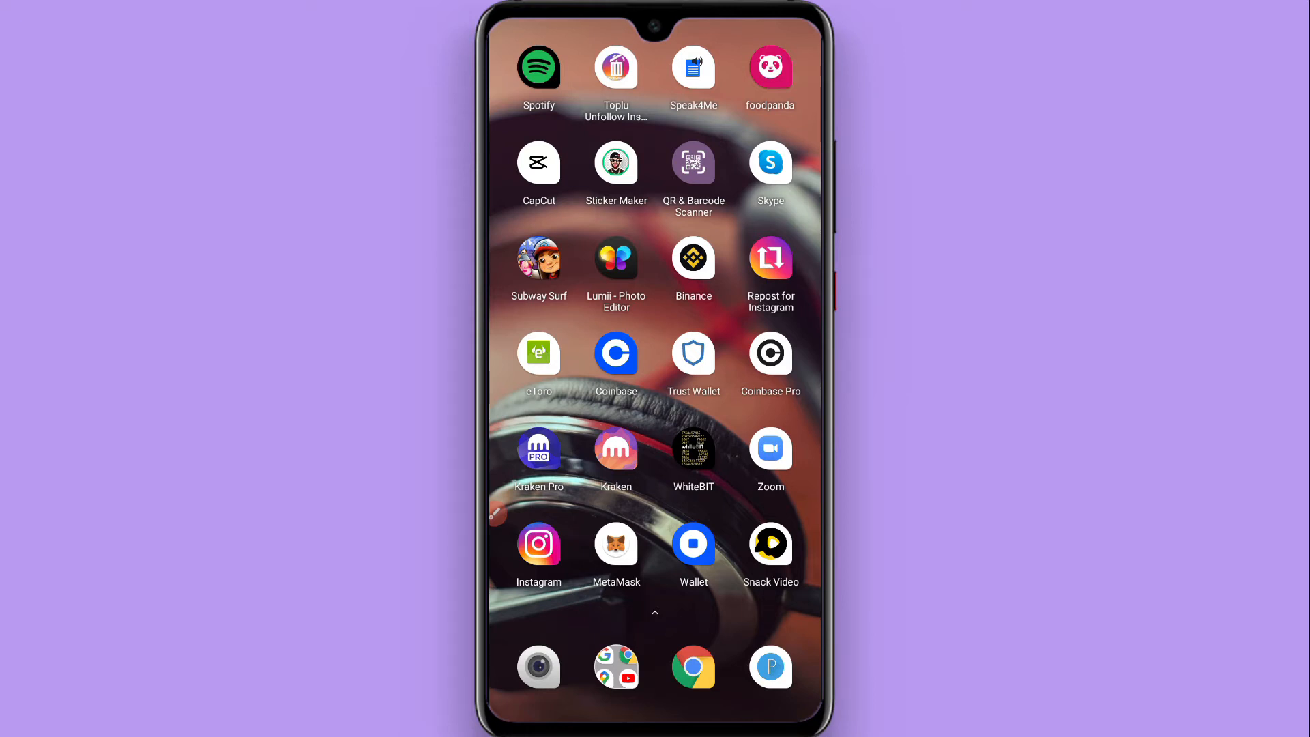
# Step: Launch Instagram from the Android home screen to reach the home feed
pyautogui.click(539, 545)
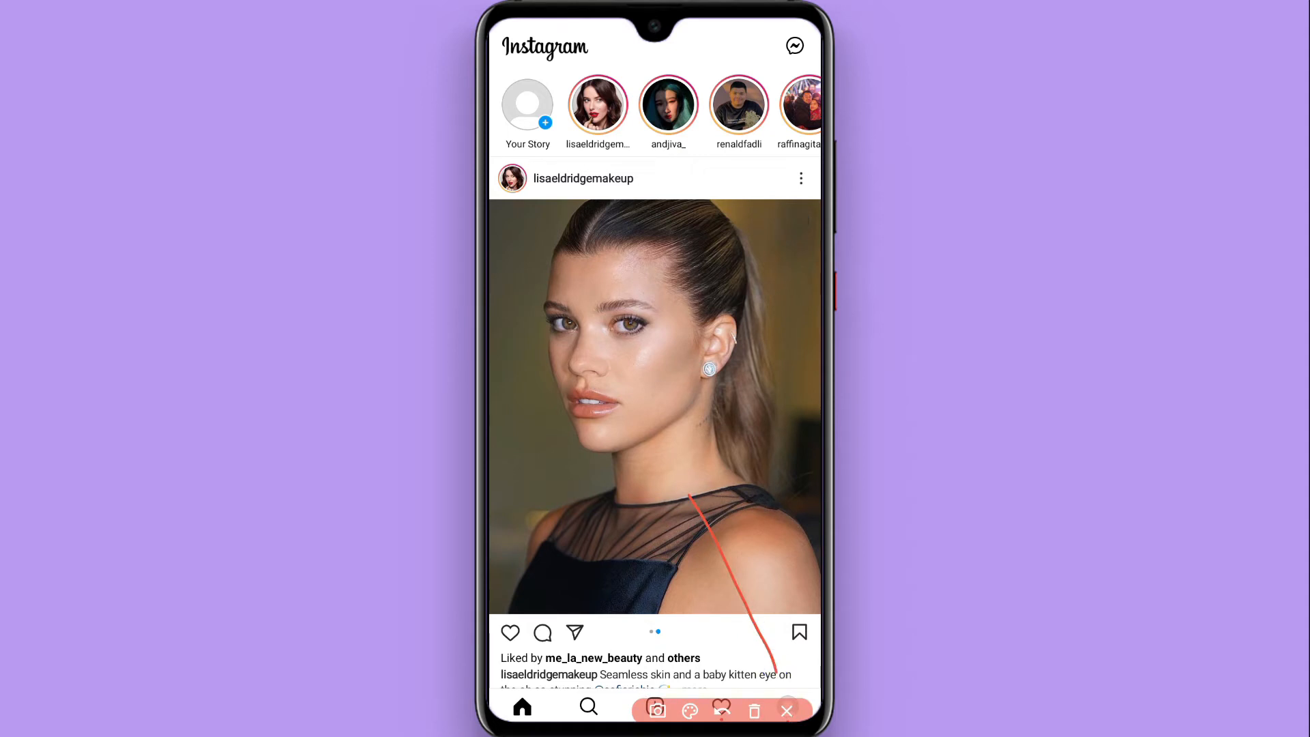
# Step: Go to the account's own profile page via the bottom navigation avatar
pyautogui.click(787, 712)
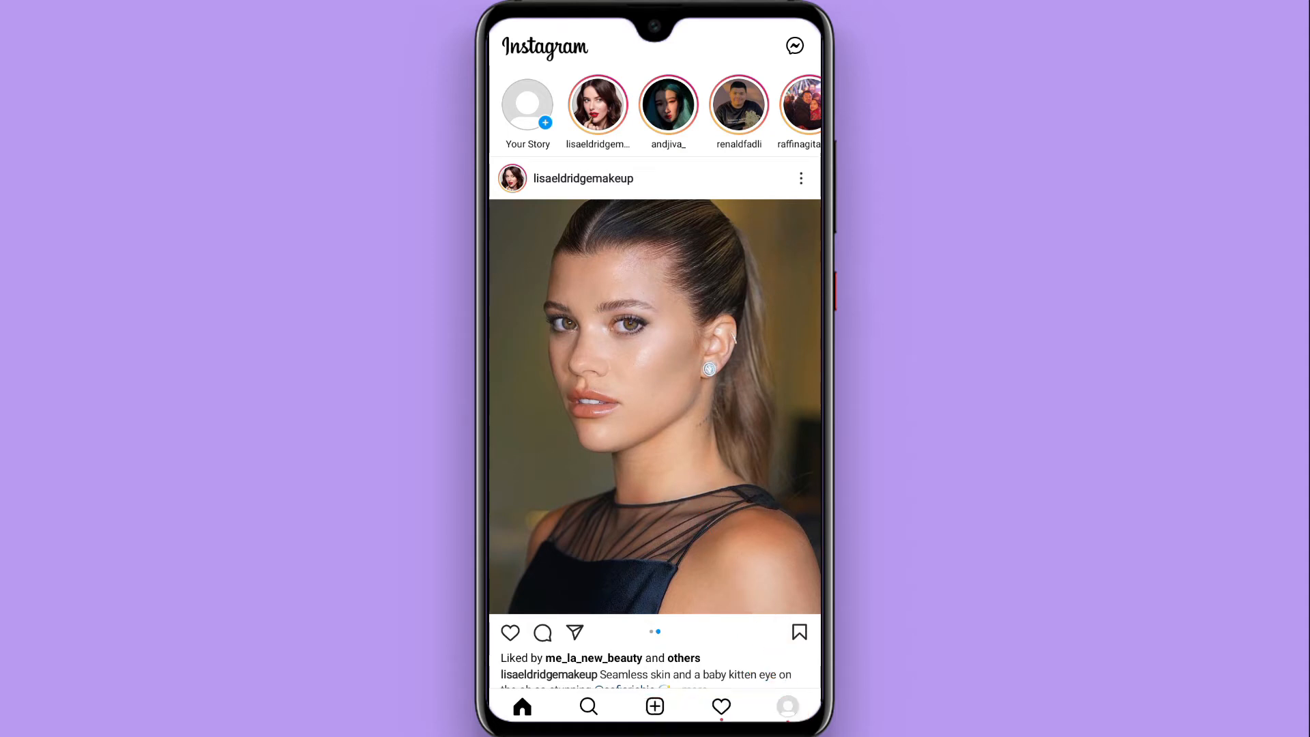
pyautogui.click(786, 706)
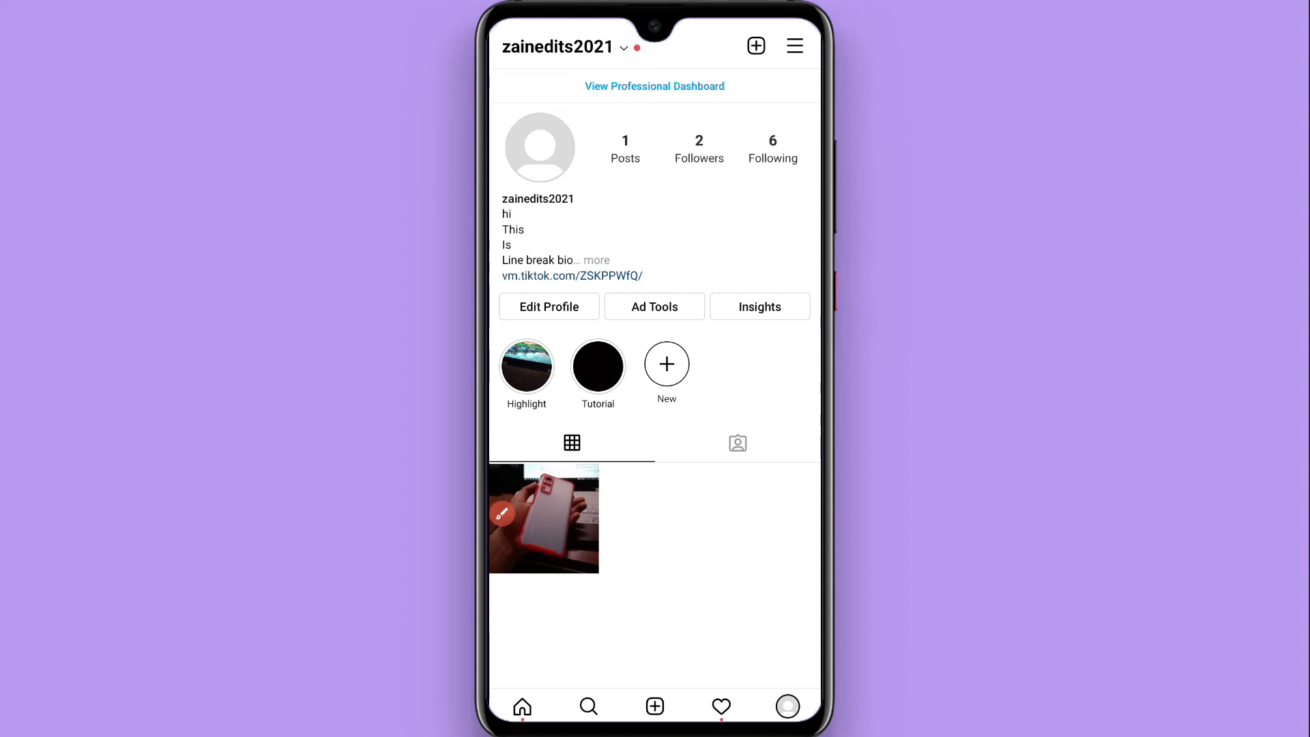
pyautogui.click(501, 514)
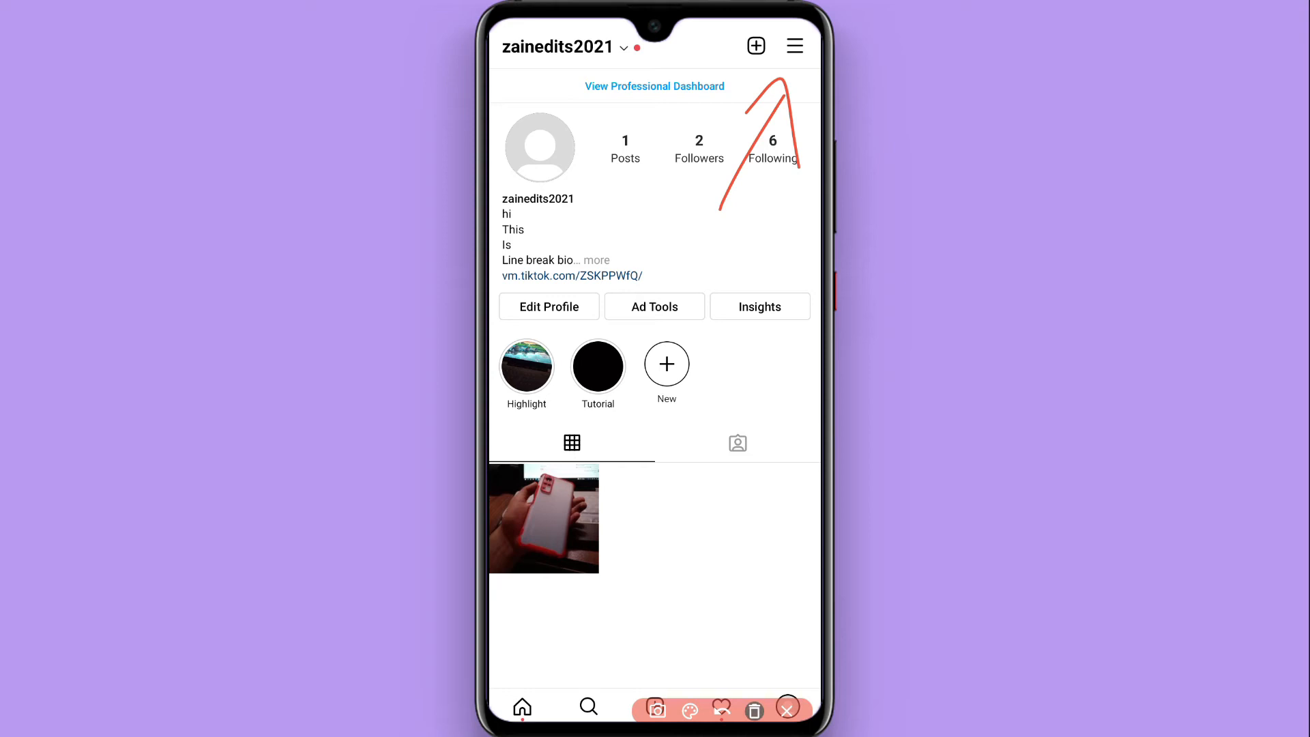
# Step: Reach the Settings screen from the profile's hamburger options menu
pyautogui.click(795, 47)
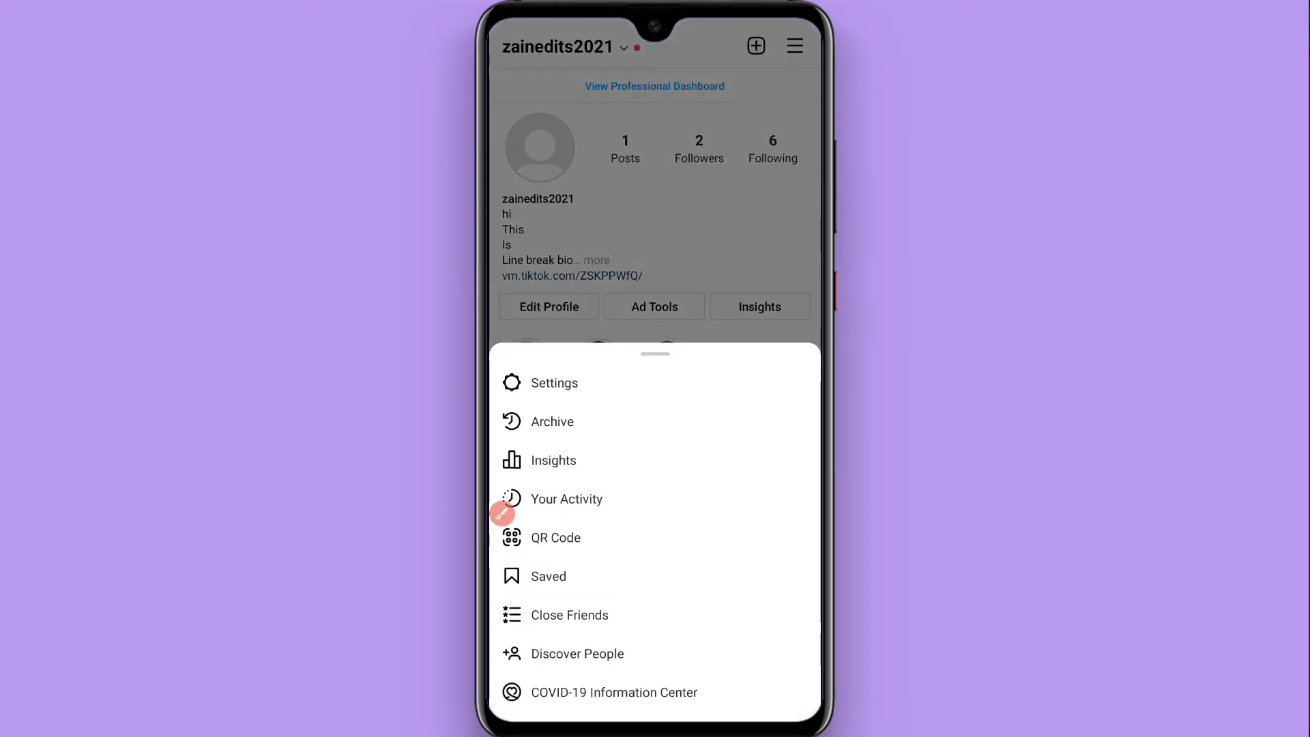
pyautogui.click(553, 382)
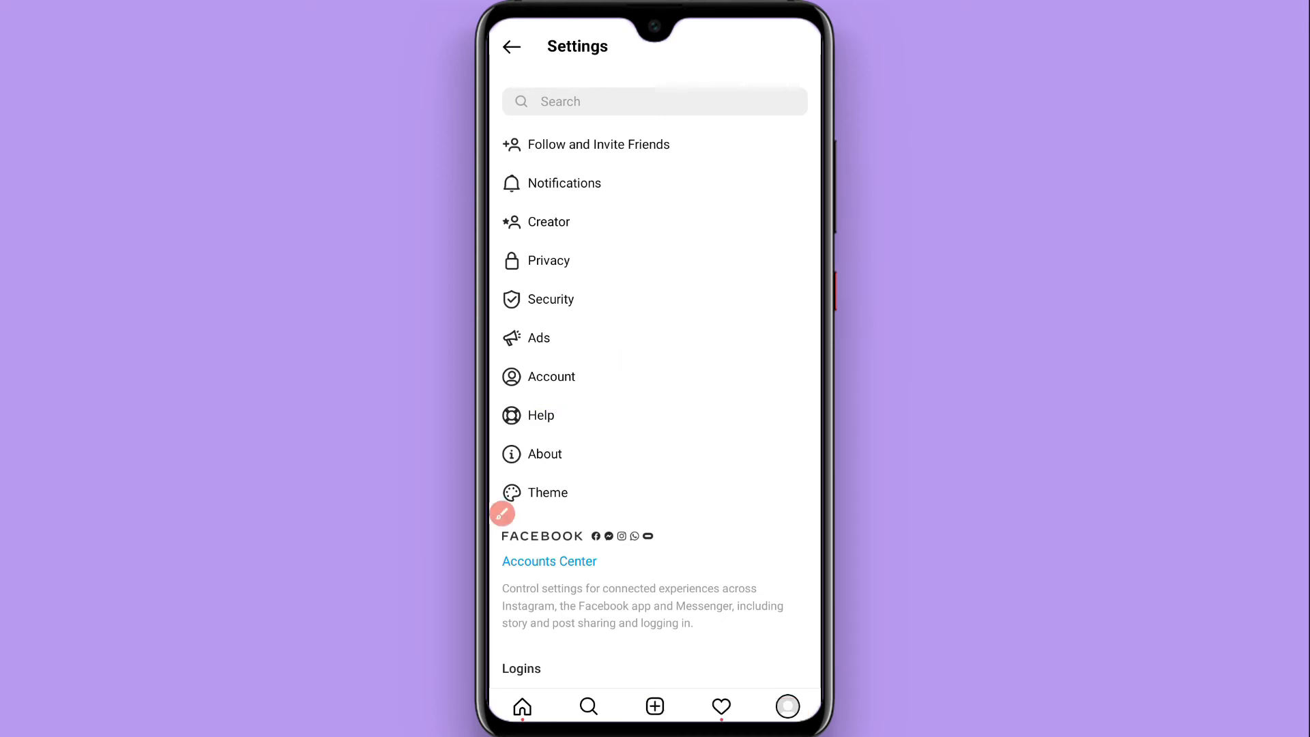
# Step: Go through Account settings to Posts You've Liked, showing the liked-posts grid
pyautogui.click(553, 377)
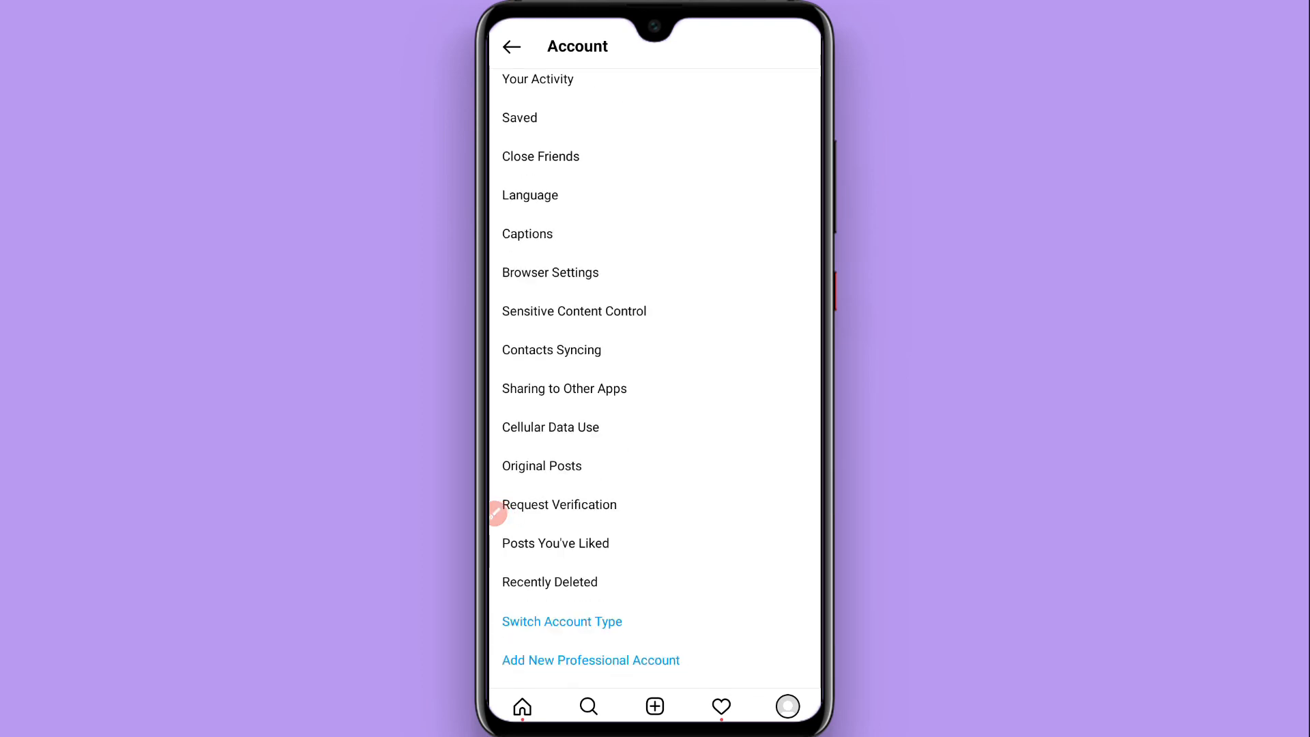
pyautogui.click(556, 543)
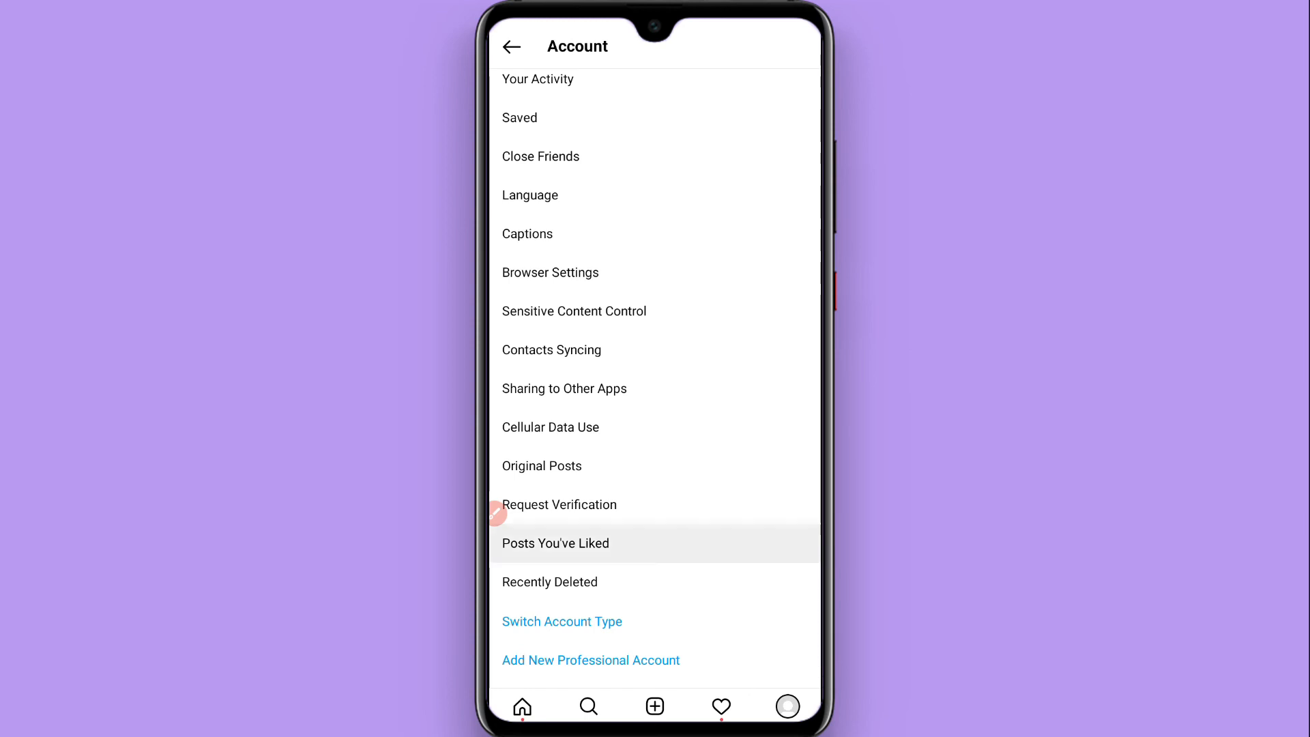
pyautogui.click(556, 543)
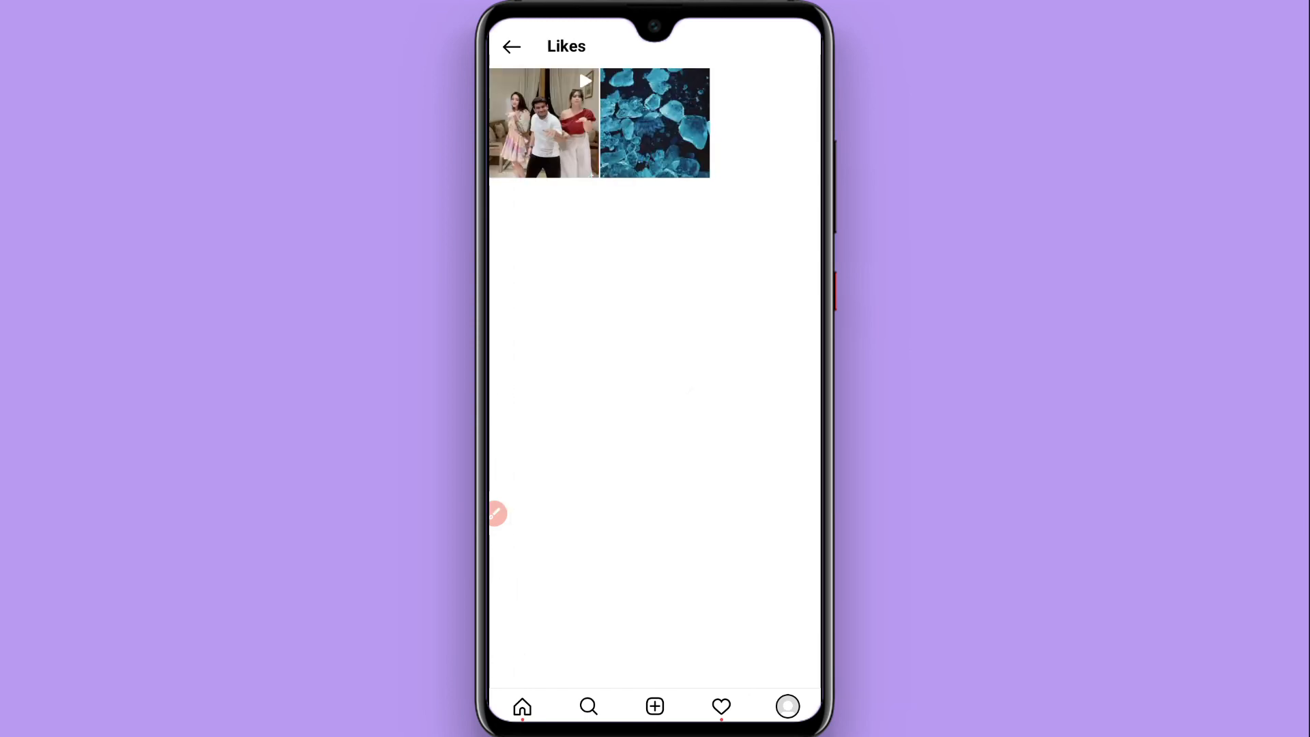